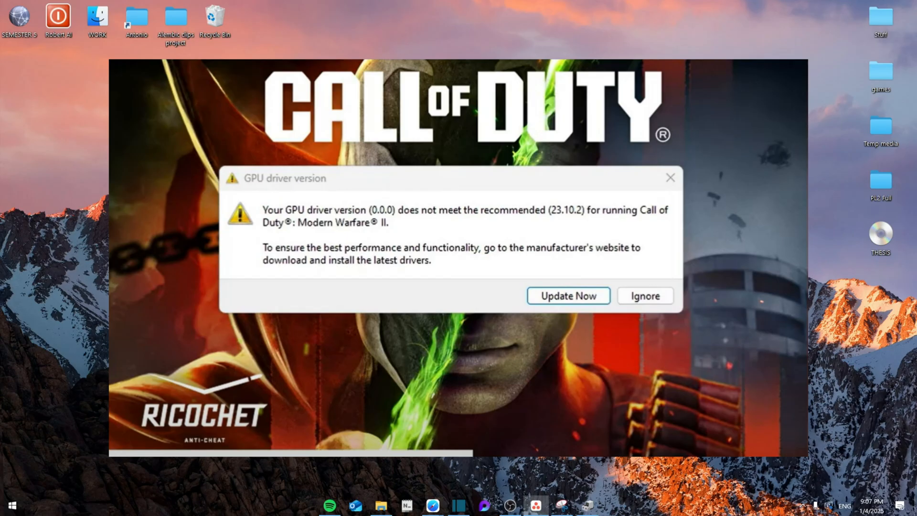
- Ignore the Modern Warfare II GPU driver warning and open Device Manager
{"action": "left_click", "coordinate": [646, 295]}
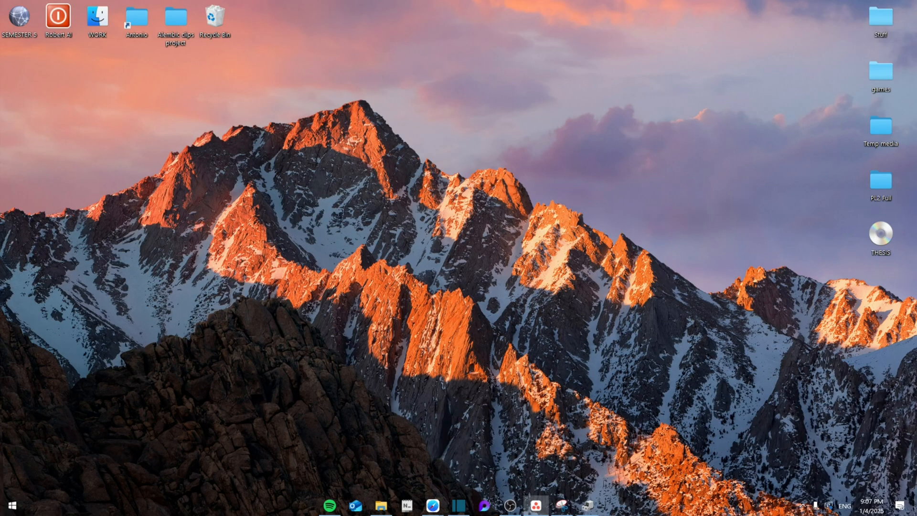
{"action": "mouse_move", "coordinate": [243, 514]}
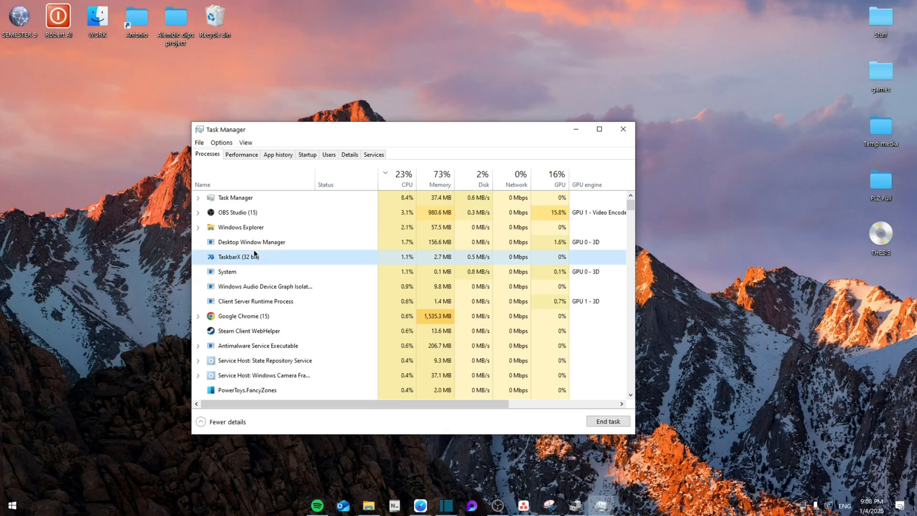
{"action": "left_click", "coordinate": [622, 129]}
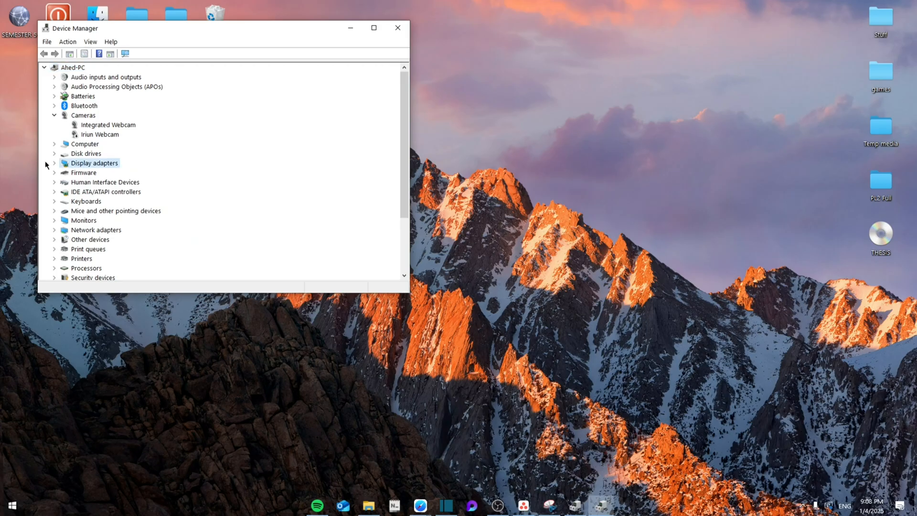
- Run Update driver on the NVIDIA GeForce RTX 3050 Laptop GPU under Display adapters
{"action": "left_click", "coordinate": [94, 162]}
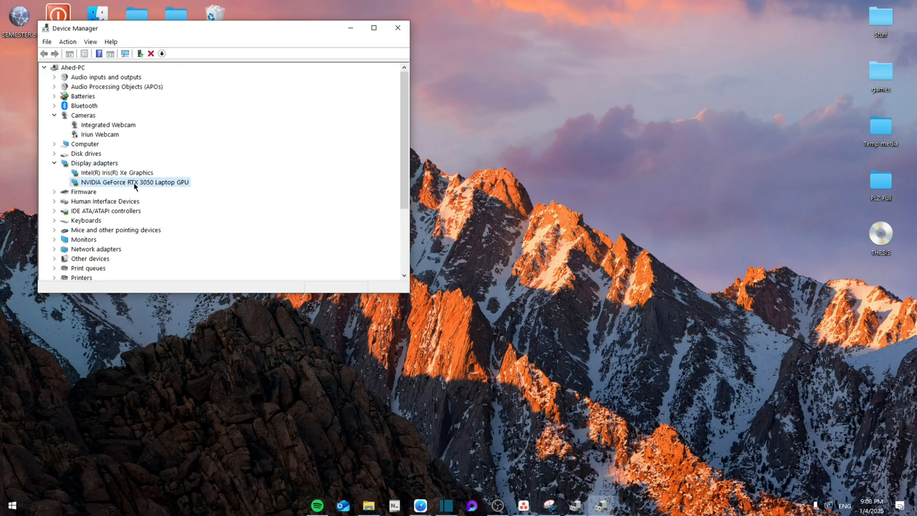
{"action": "right_click", "coordinate": [134, 182]}
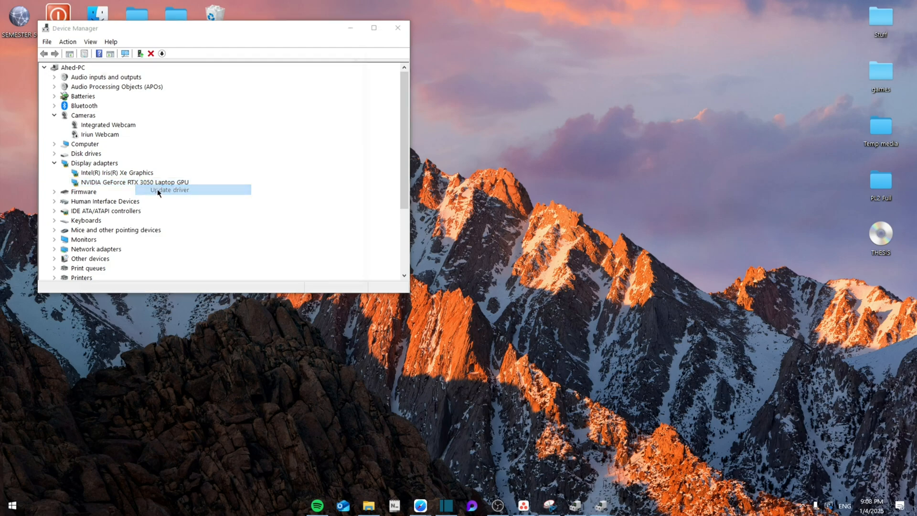
{"action": "left_click", "coordinate": [167, 190]}
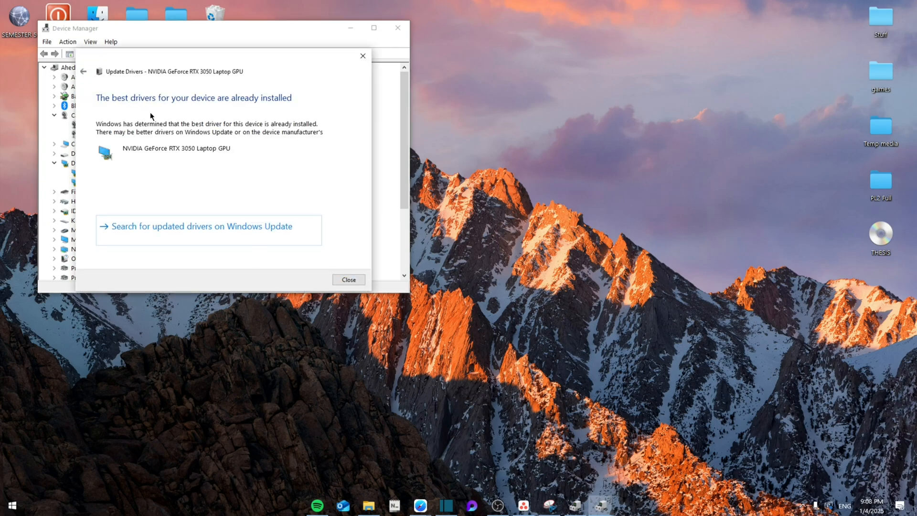
{"action": "mouse_move", "coordinate": [366, 221]}
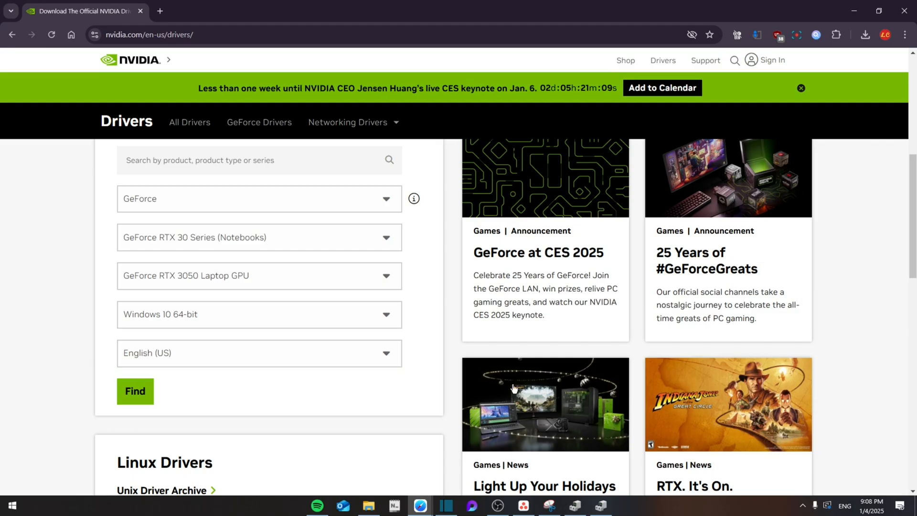
{"action": "mouse_move", "coordinate": [248, 280]}
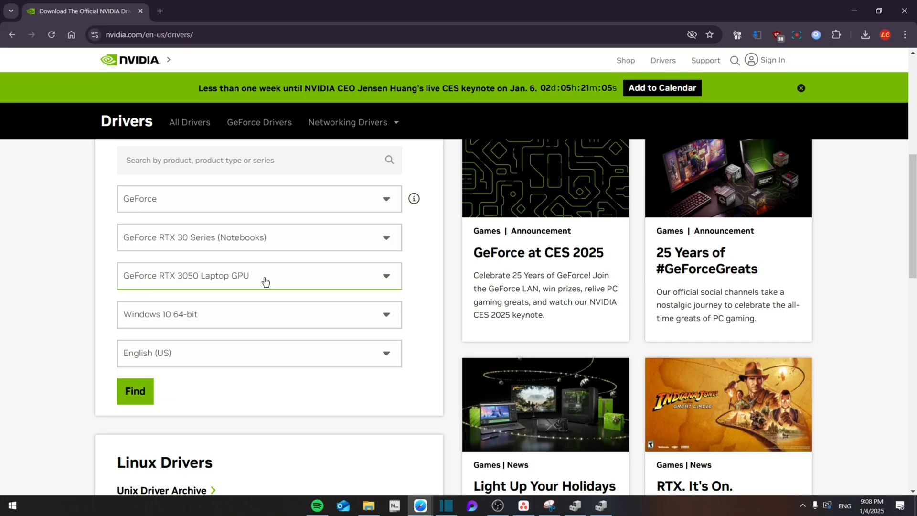
- Search NVIDIA drivers for RTX 3050 Laptop on Windows 10 64-bit, review 566.36, launch GeForce Experience
{"action": "left_click", "coordinate": [136, 391]}
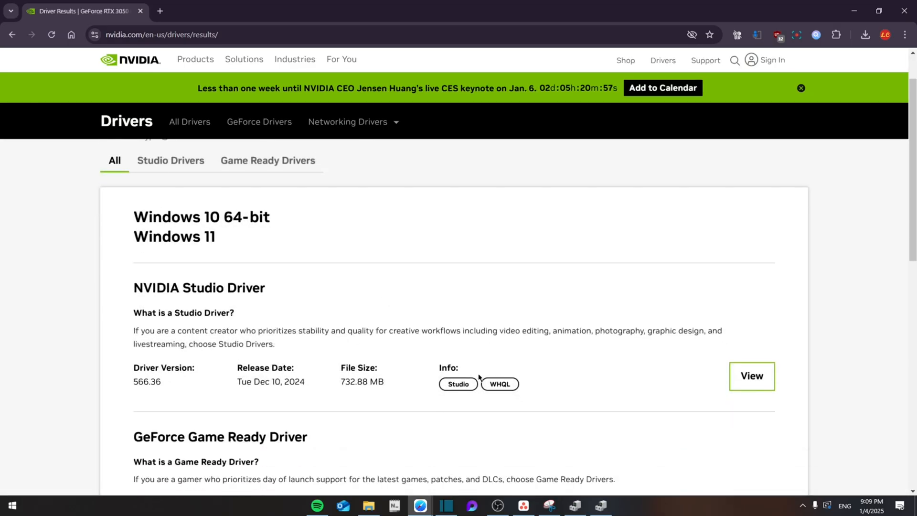
{"action": "scroll", "scroll_direction": "down", "scroll_amount": 3}
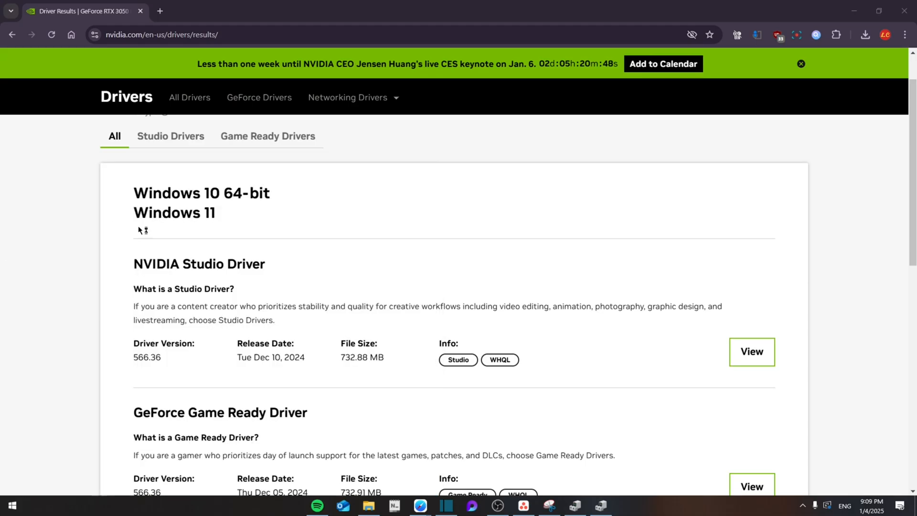
{"action": "left_click", "coordinate": [614, 506]}
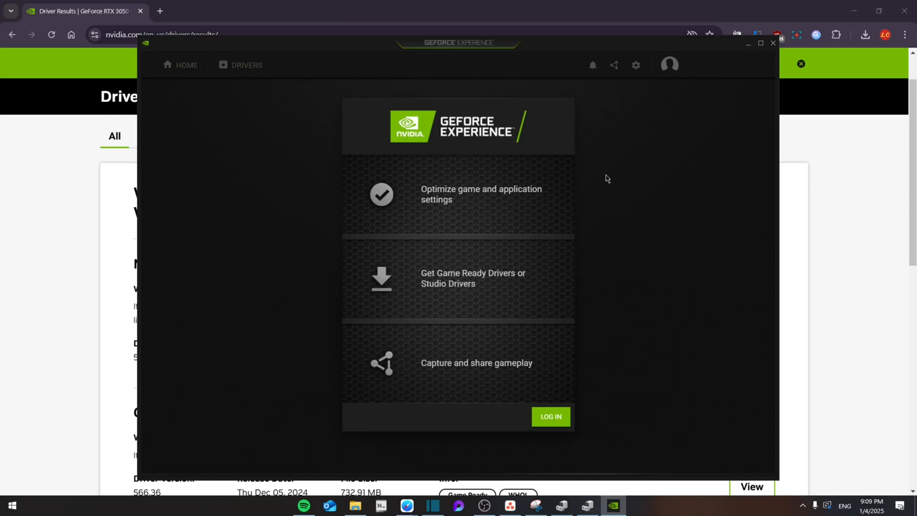
{"action": "mouse_move", "coordinate": [685, 136]}
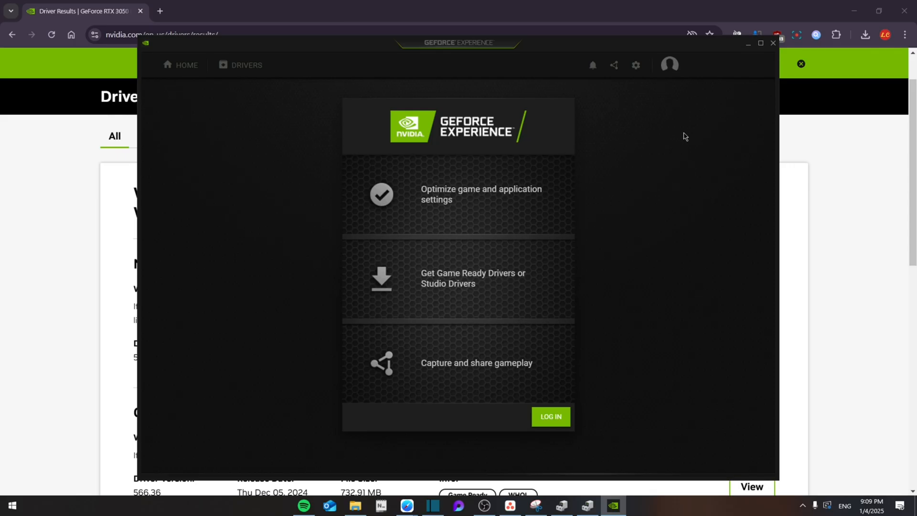
{"action": "mouse_move", "coordinate": [625, 137]}
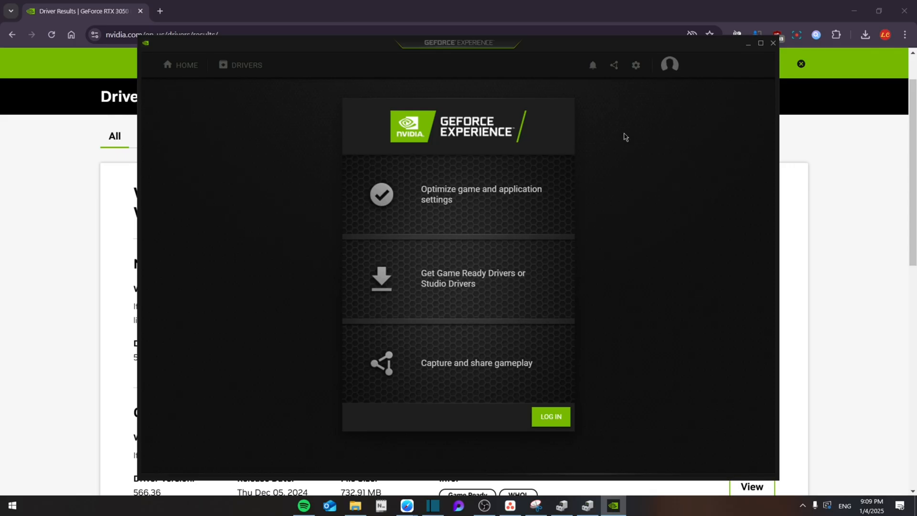